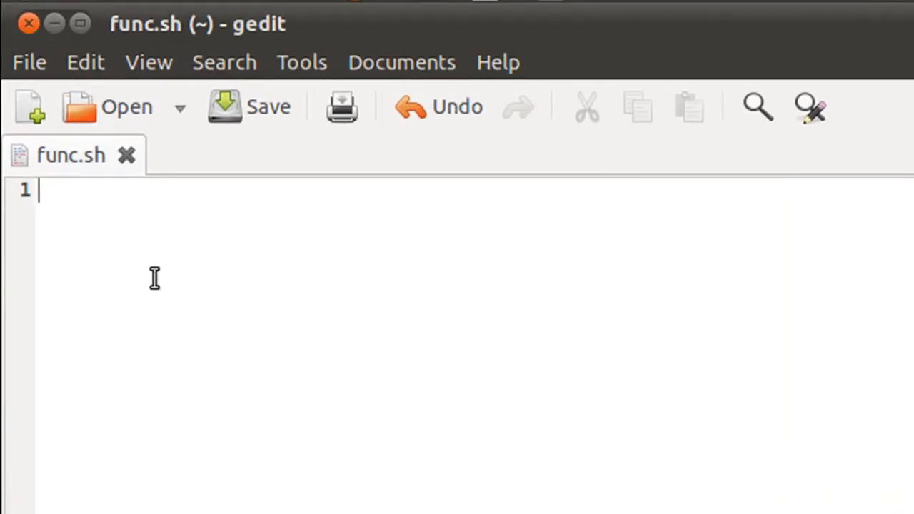
mouse_move(252, 324)
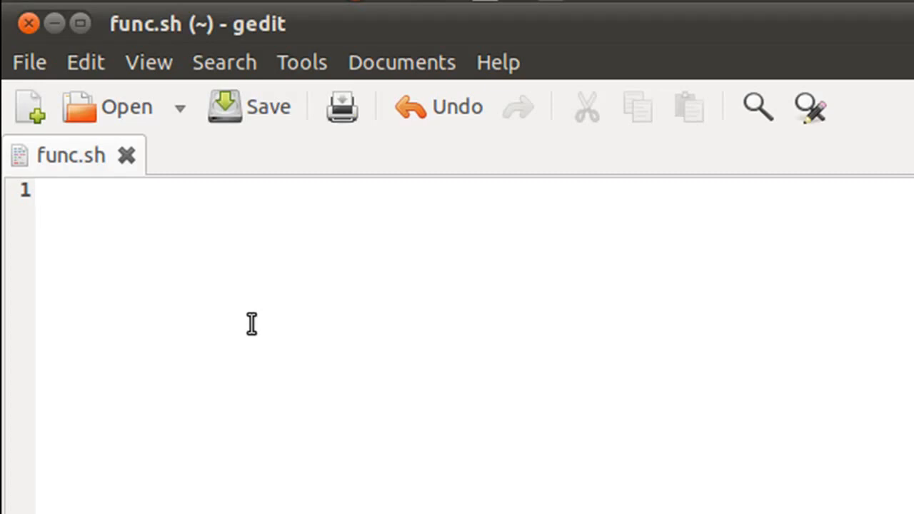
Step: Begin the youtube() function header with its opening brace and an indented body line
text(y)
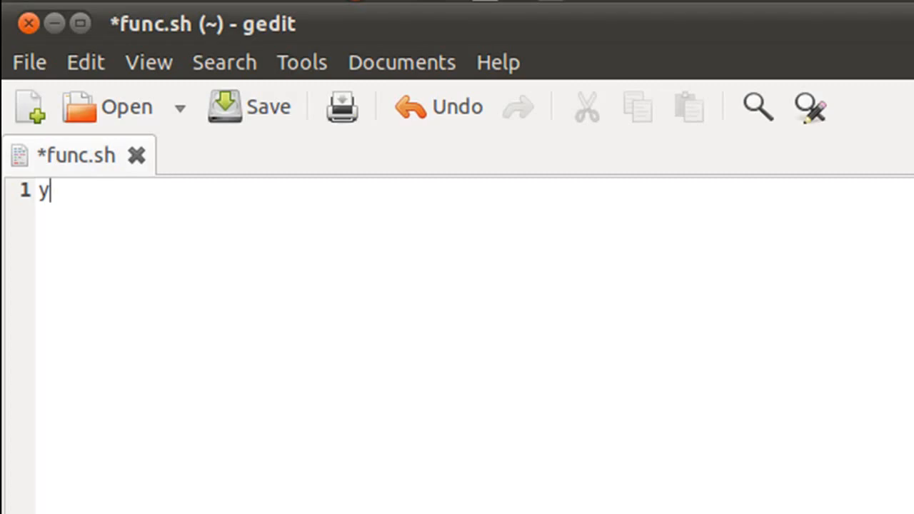
text(outu)
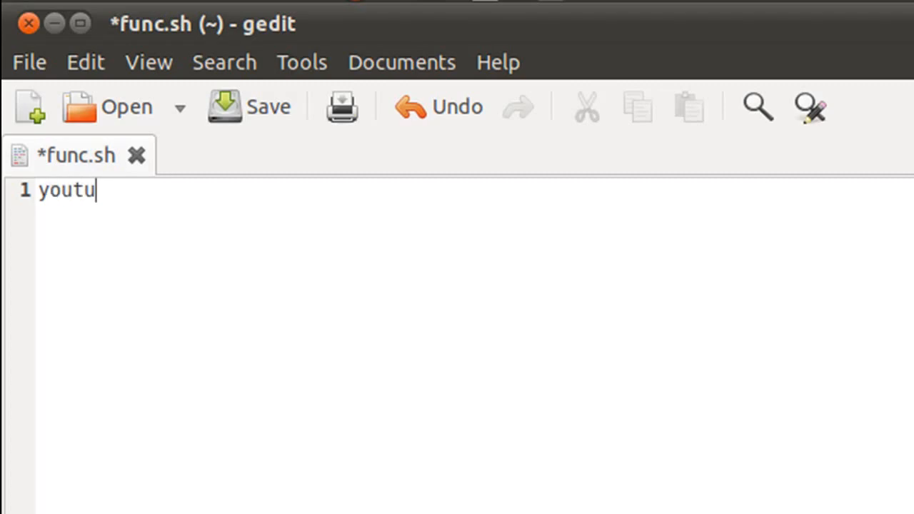
text(be())
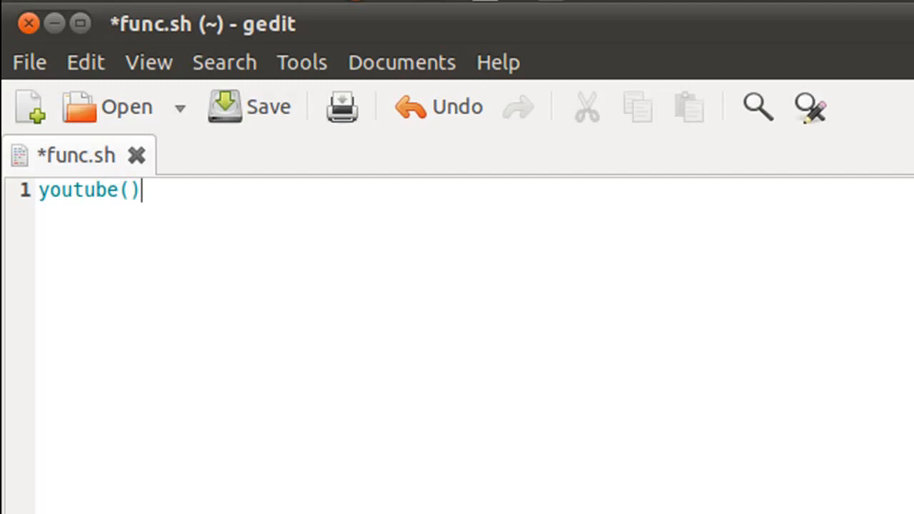
key(Return)
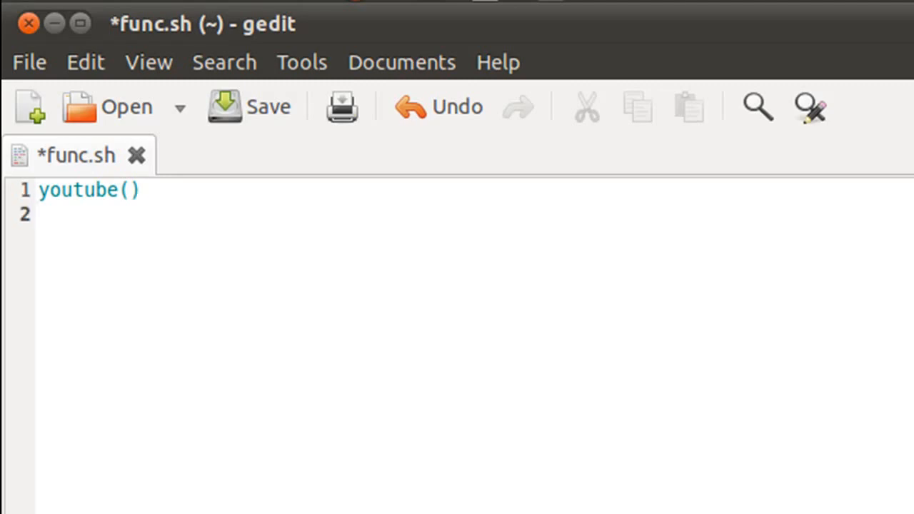
text({)
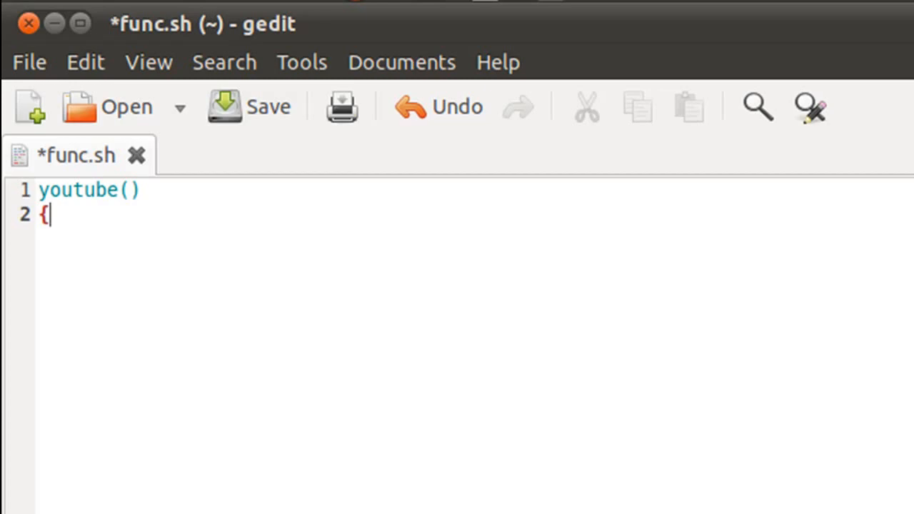
key(Return)
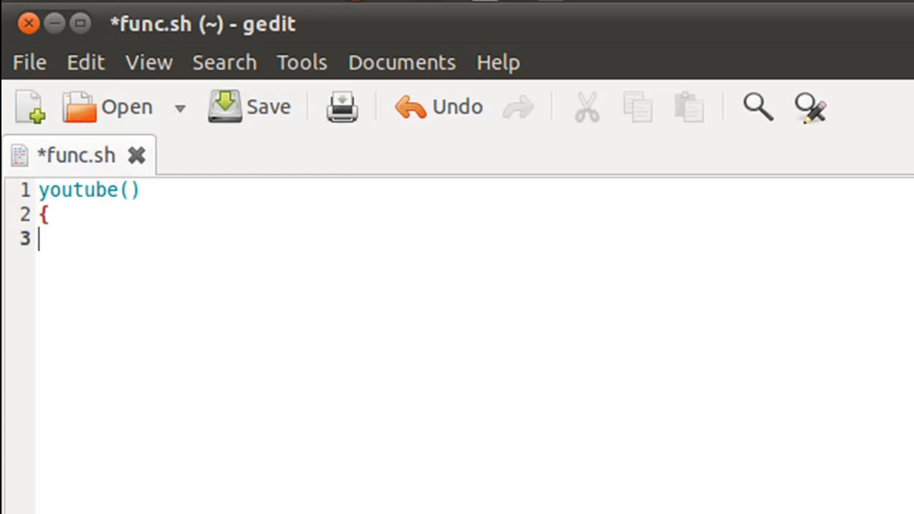
key(Tab)
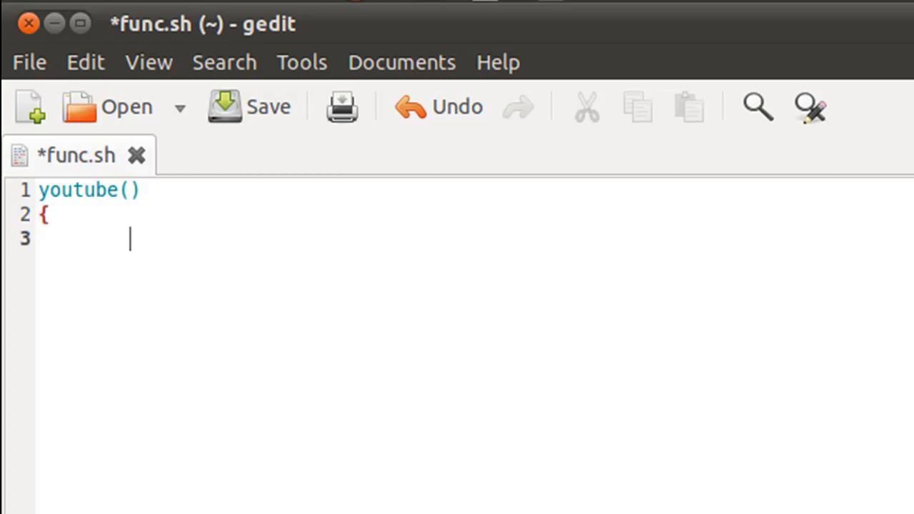
Step: Give youtube a body echoing "Good morning." and close the function with a brace
text(echo)
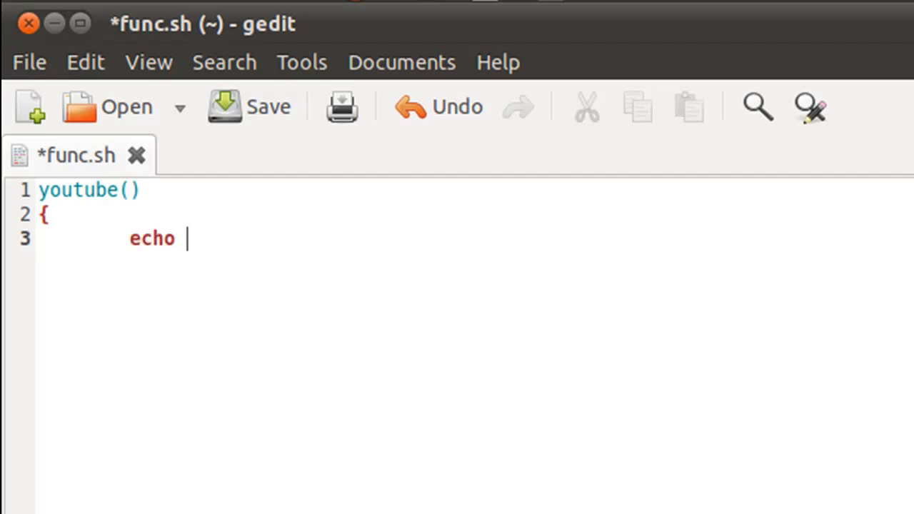
text("Goo)
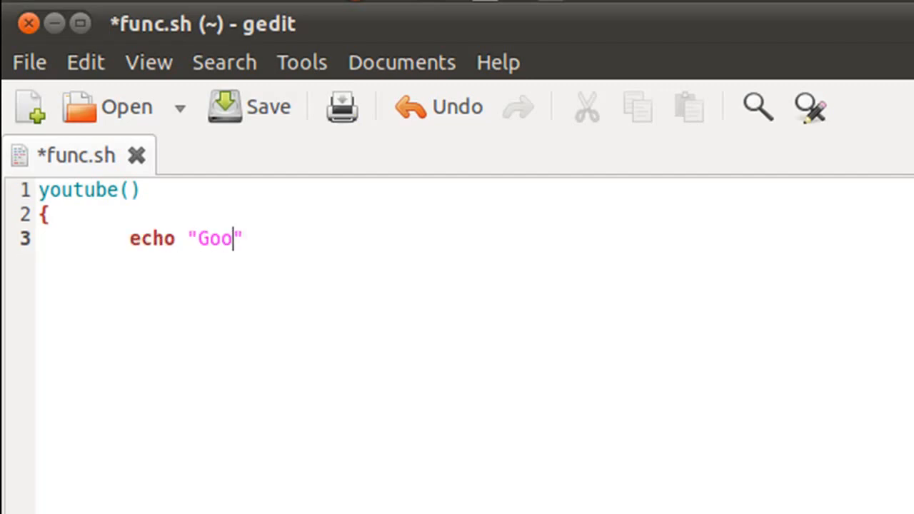
text(d mor)
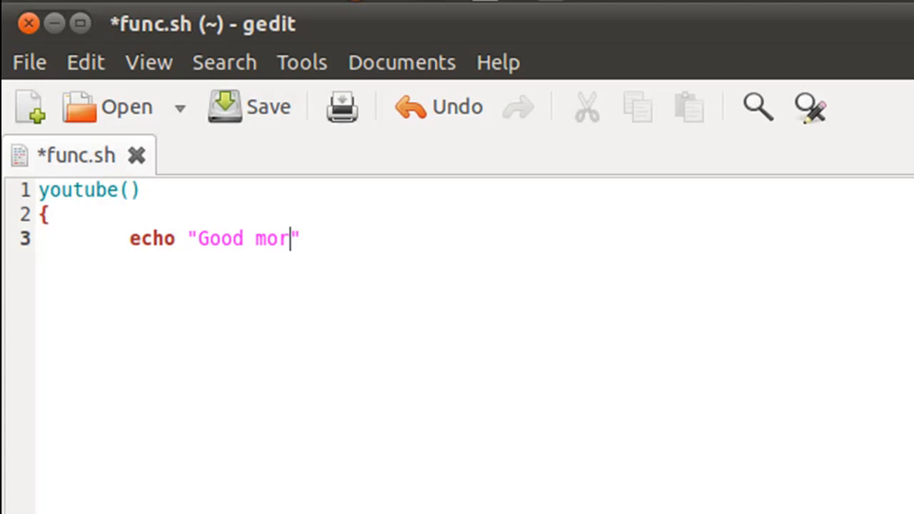
text(ning.)
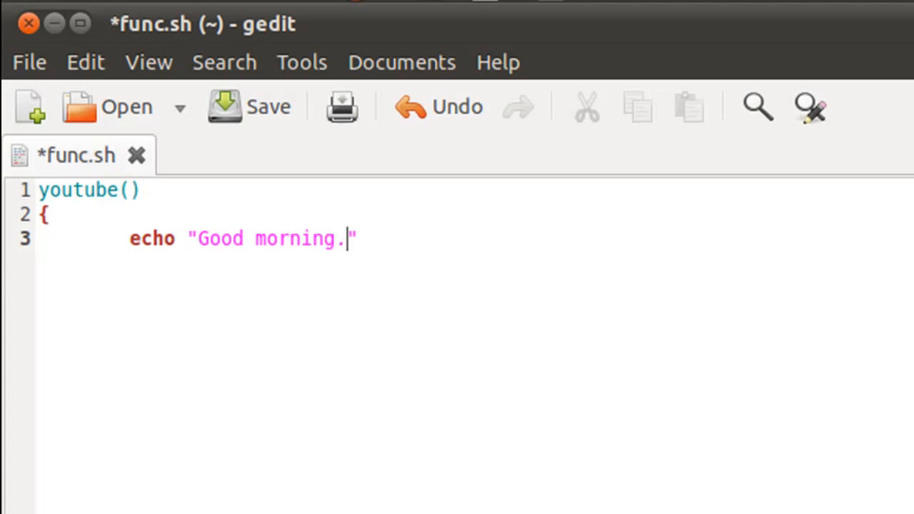
text(})
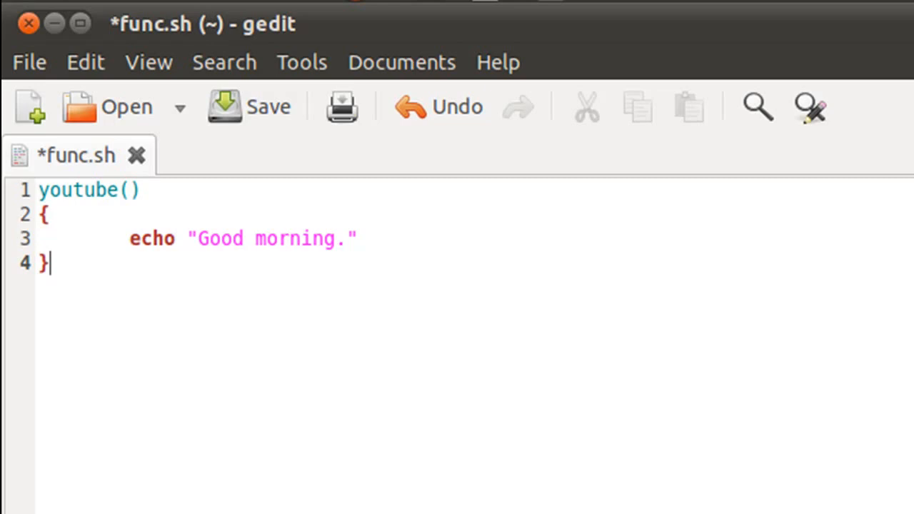
key(Return)
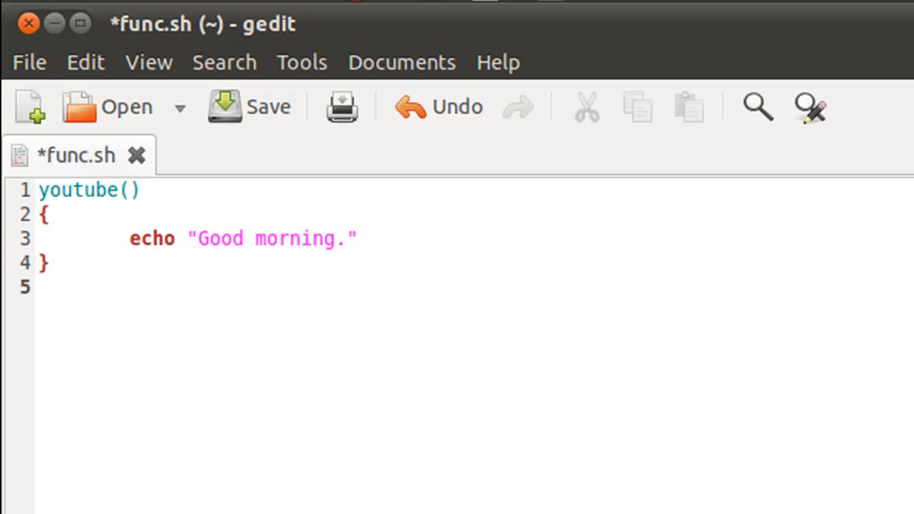
Step: Add a byebye() function whose body runs cal, below youtube in func.sh
text(byebye)
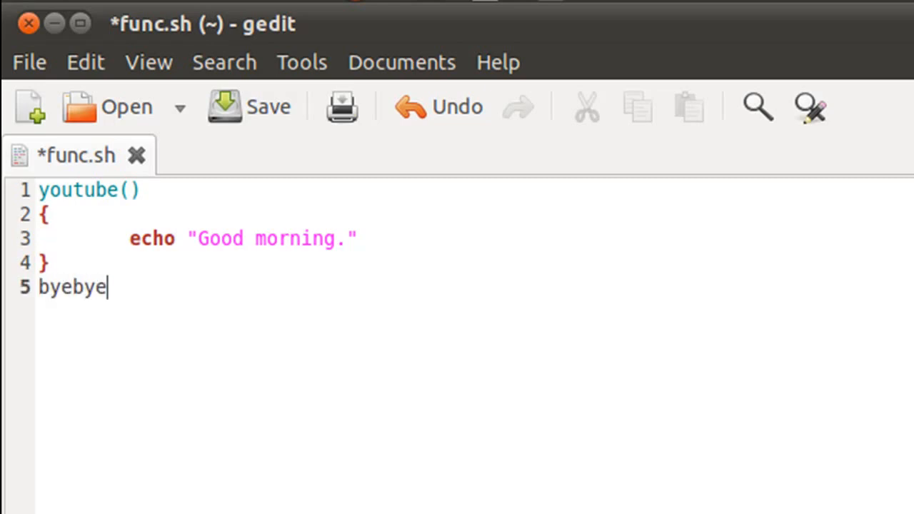
text(())
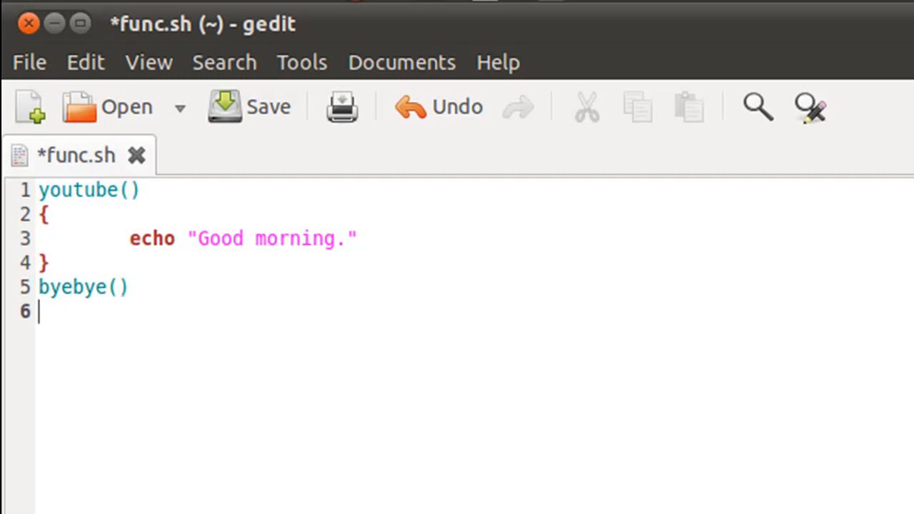
text({)
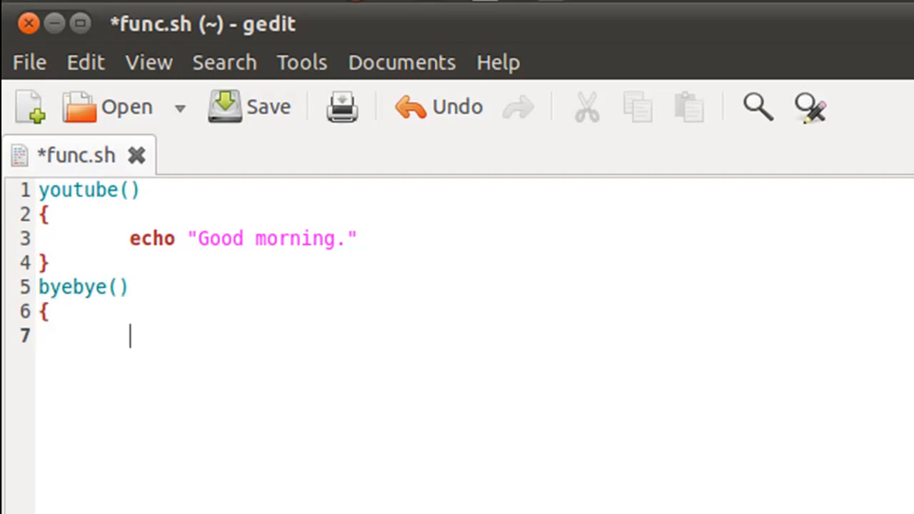
text(cal)
text(})
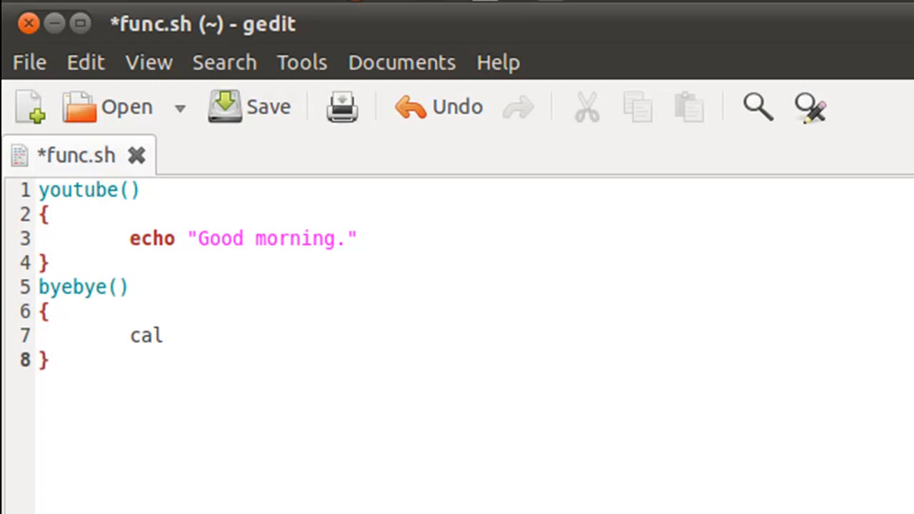
click(248, 105)
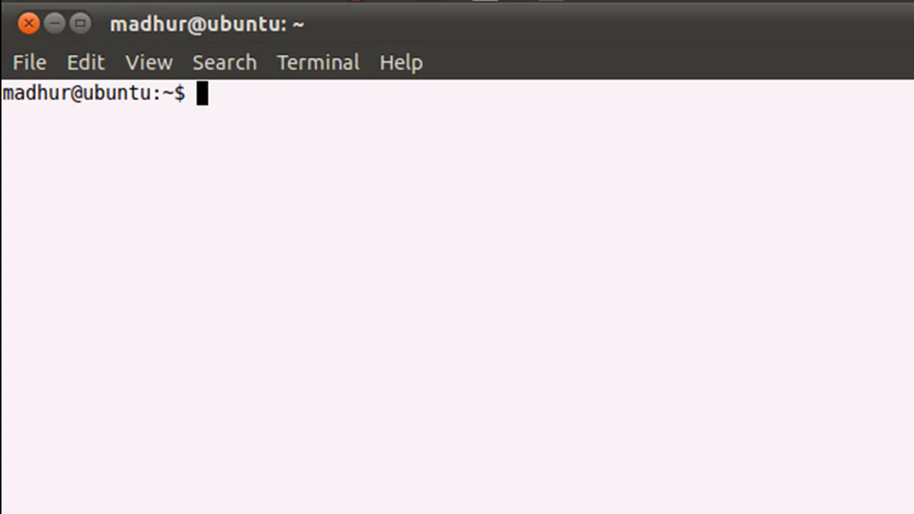
mouse_move(373, 476)
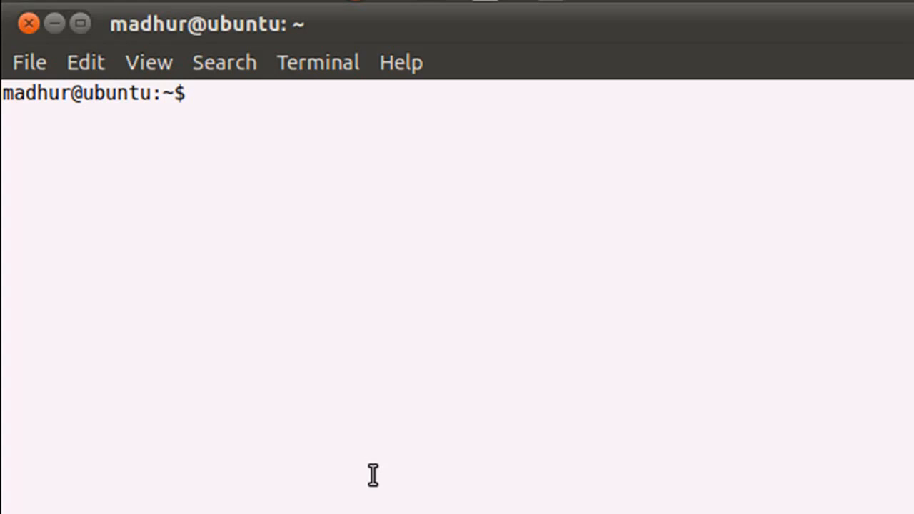
mouse_move(296, 197)
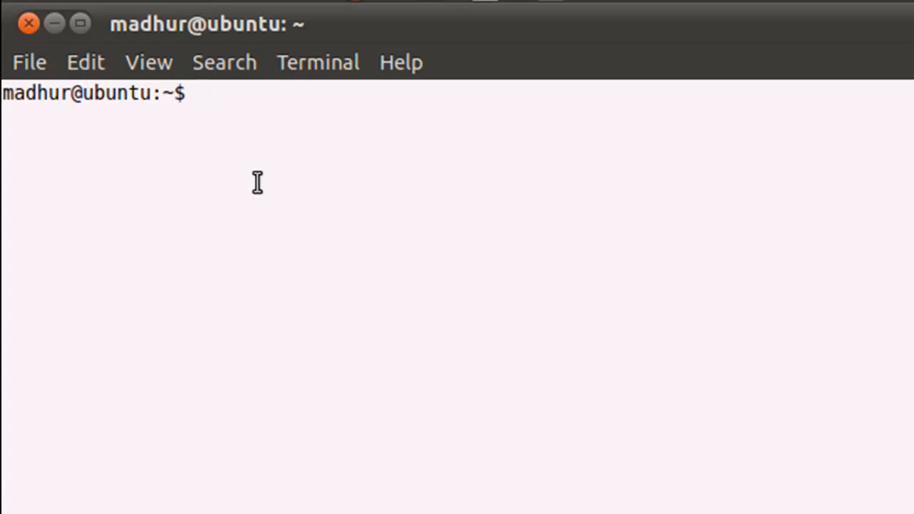
Step: Make func.sh executable with chmod +x func.sh
text(ch)
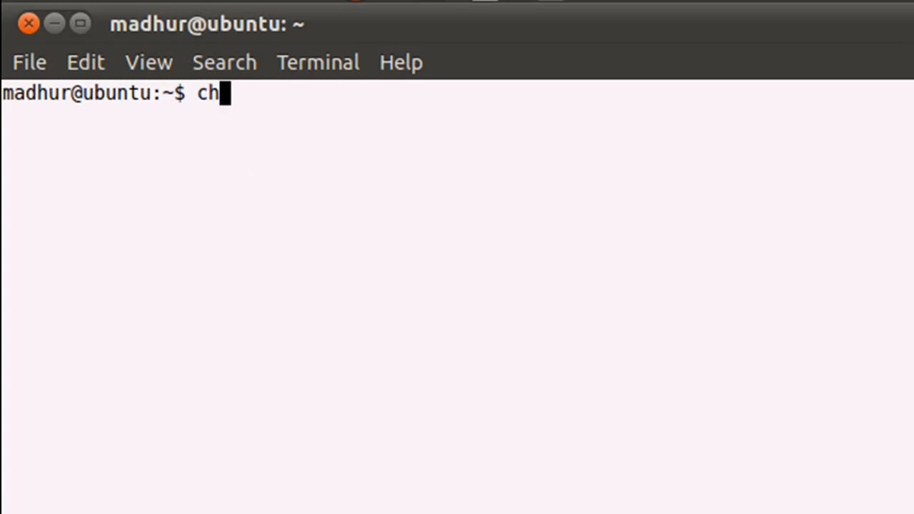
text(mod)
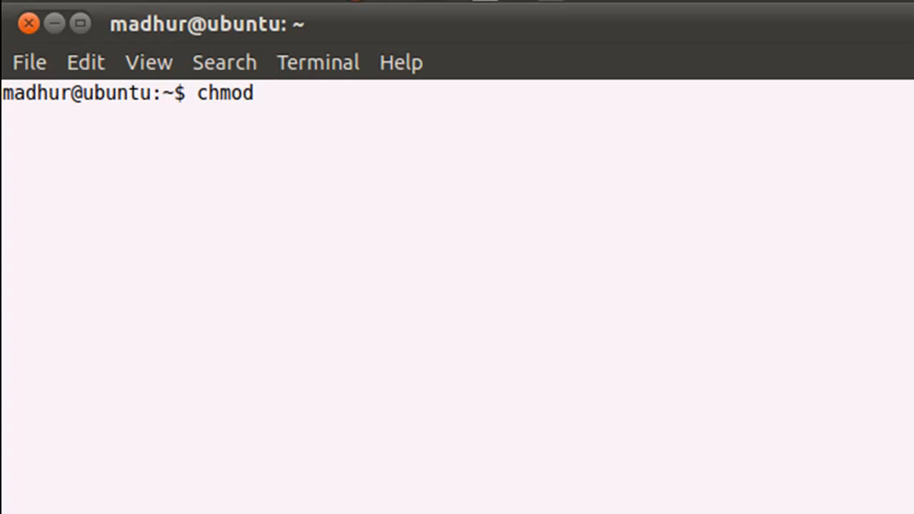
text(+)
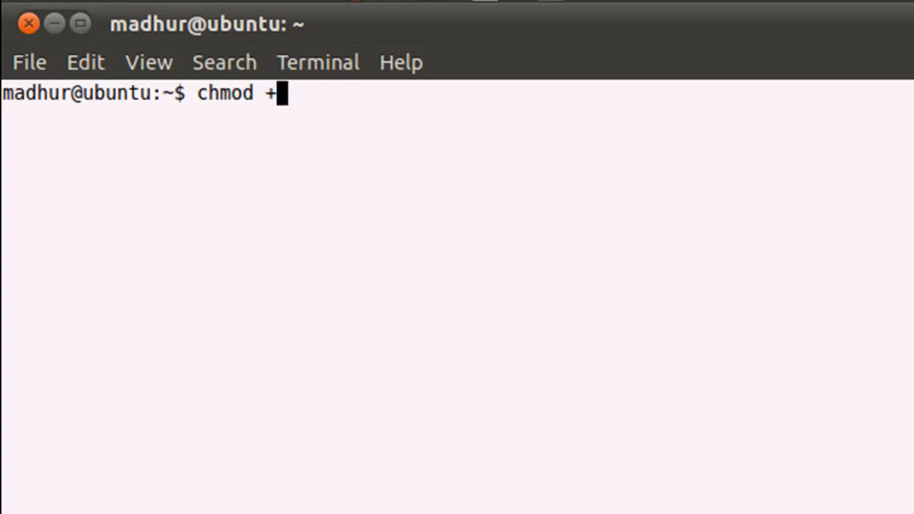
text(x)
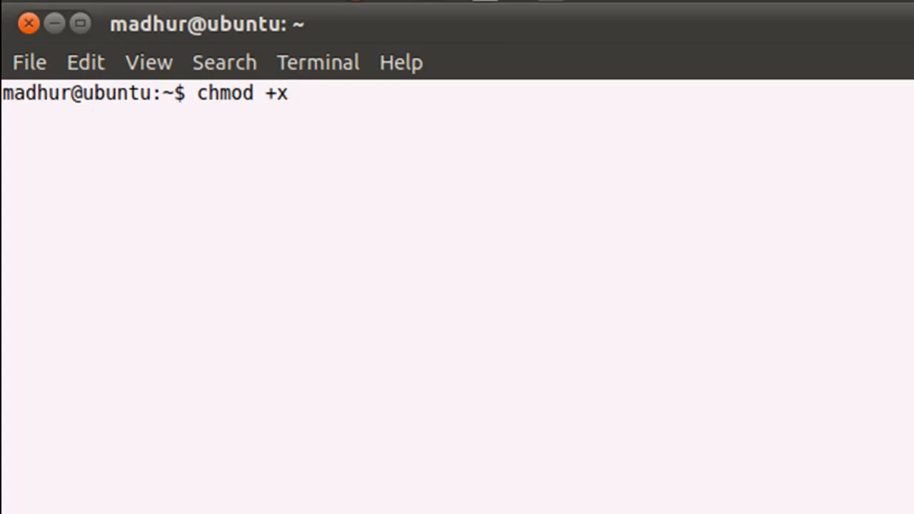
text(fun)
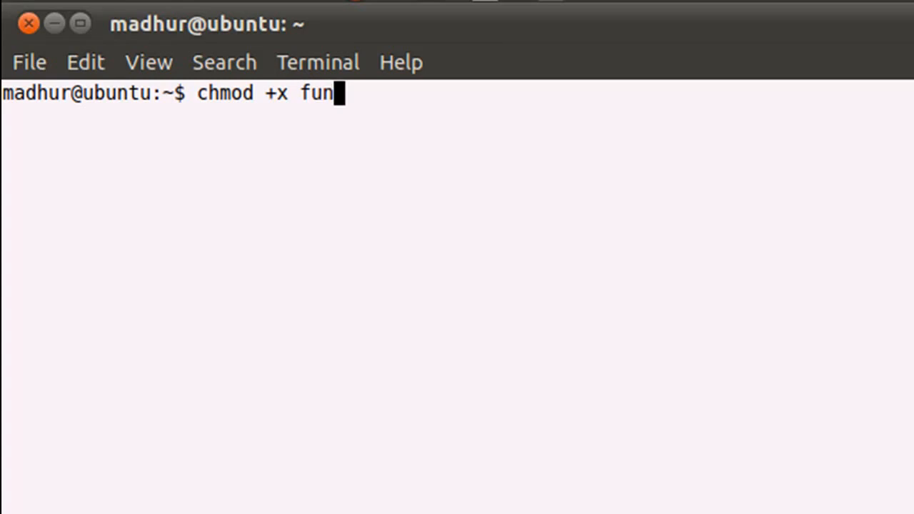
text(c.sh)
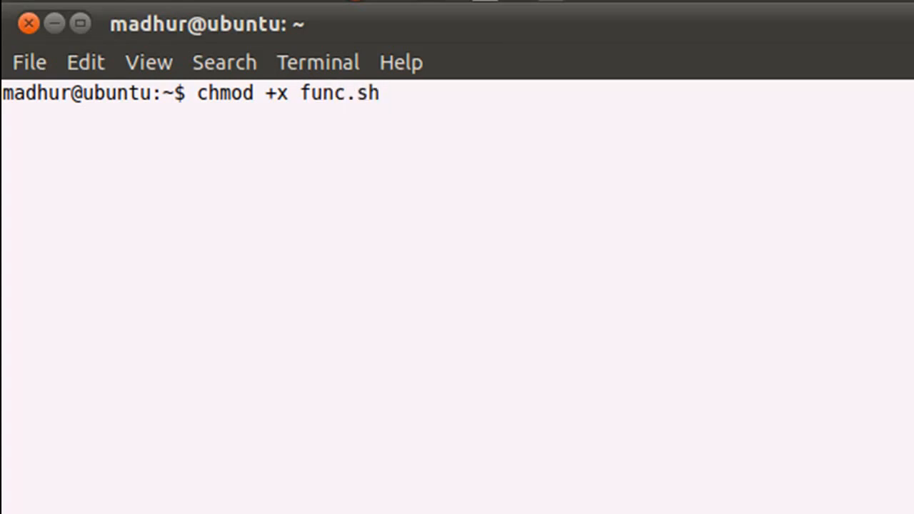
key(Return)
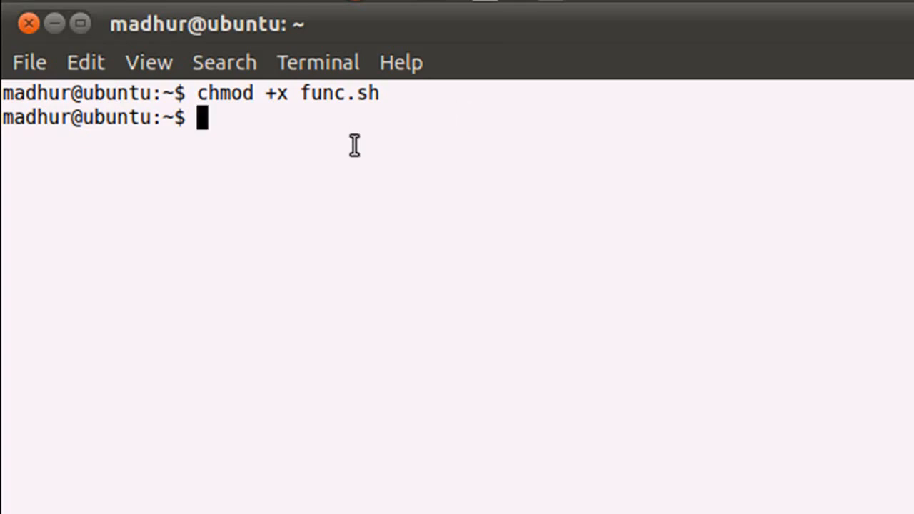
mouse_move(318, 160)
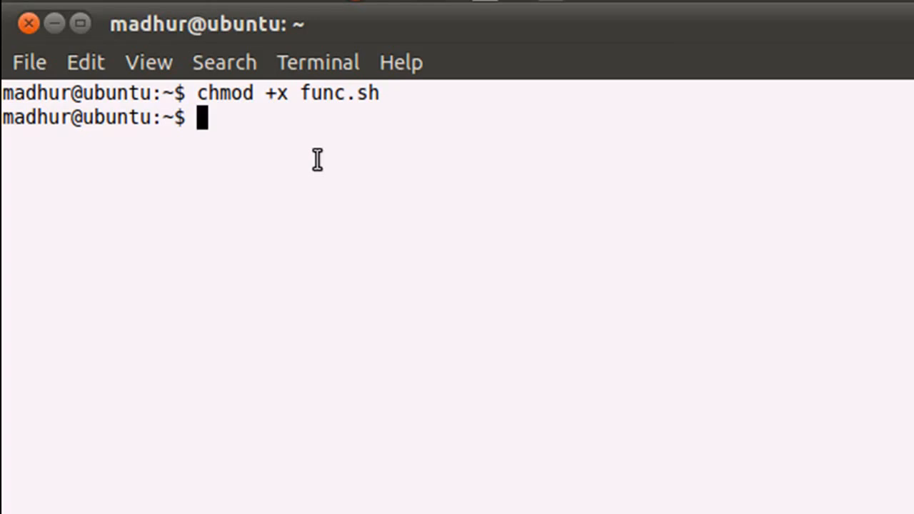
Step: Source func.sh with ". func.sh" to load its functions into the shell
text(.)
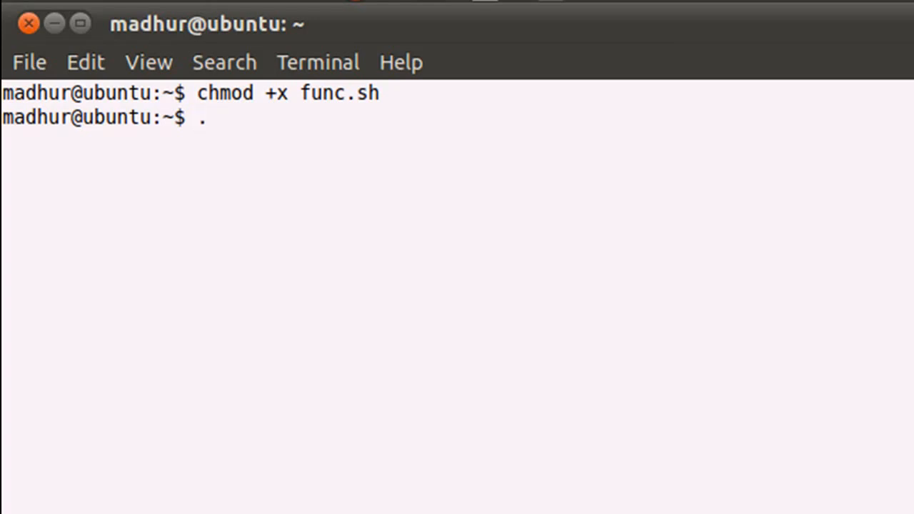
text(fu)
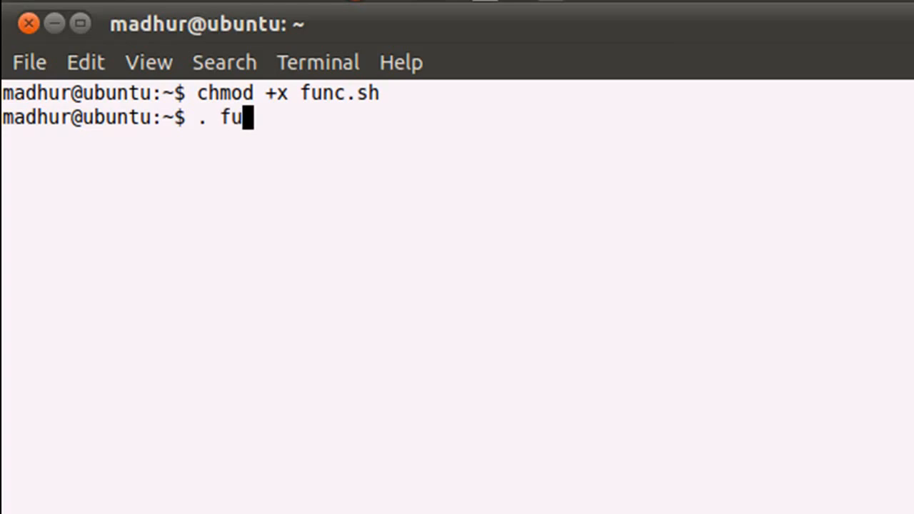
text(nc.sh)
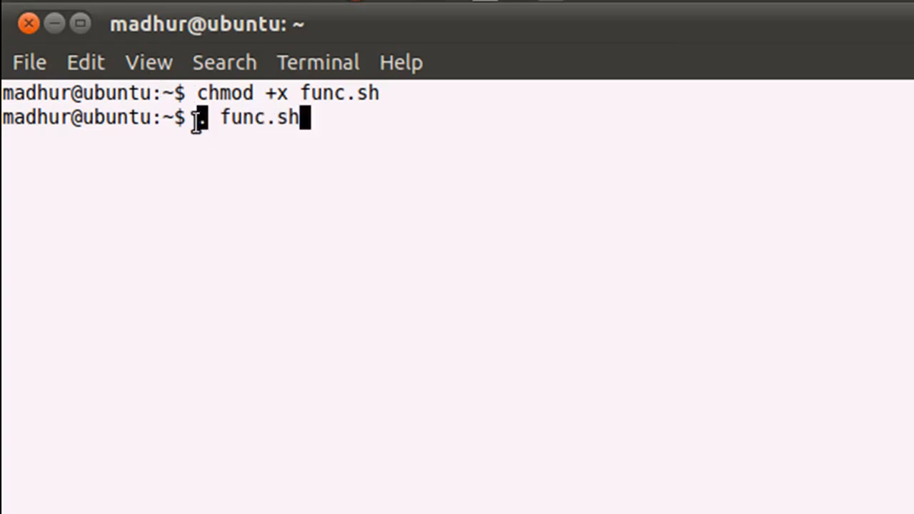
double_click(260, 117)
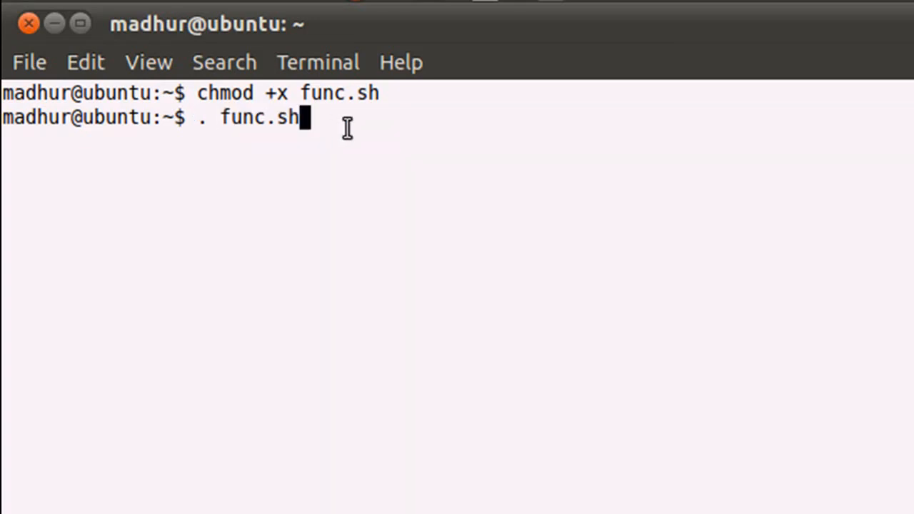
key(Return)
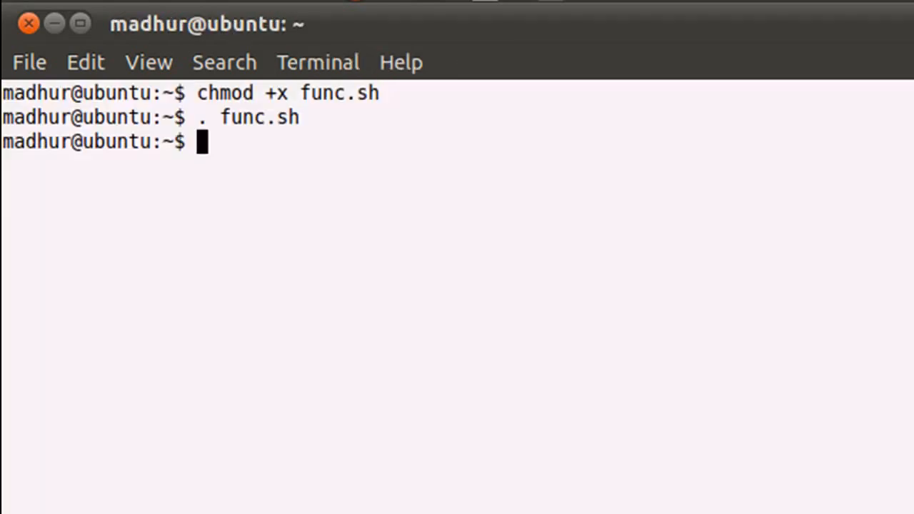
Step: Run youtube to print "Good morning.", then run byebye to show the calendar
text(you)
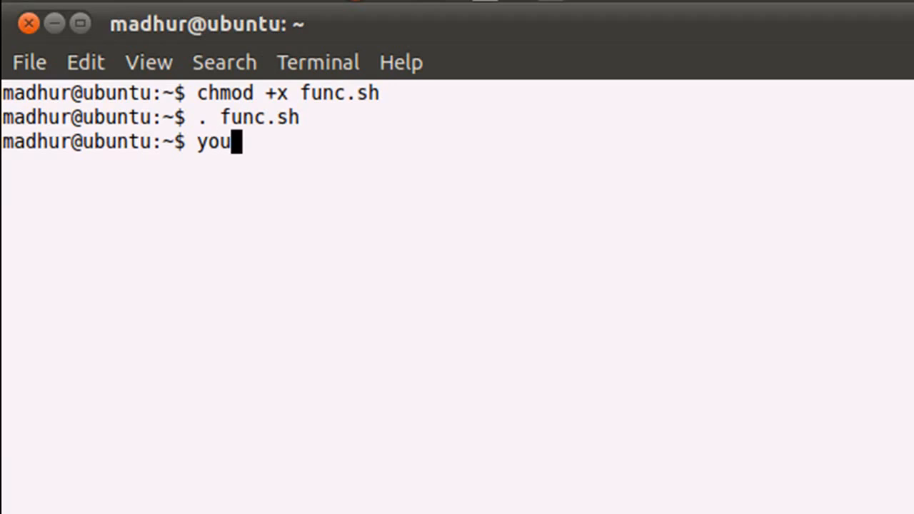
text(tube)
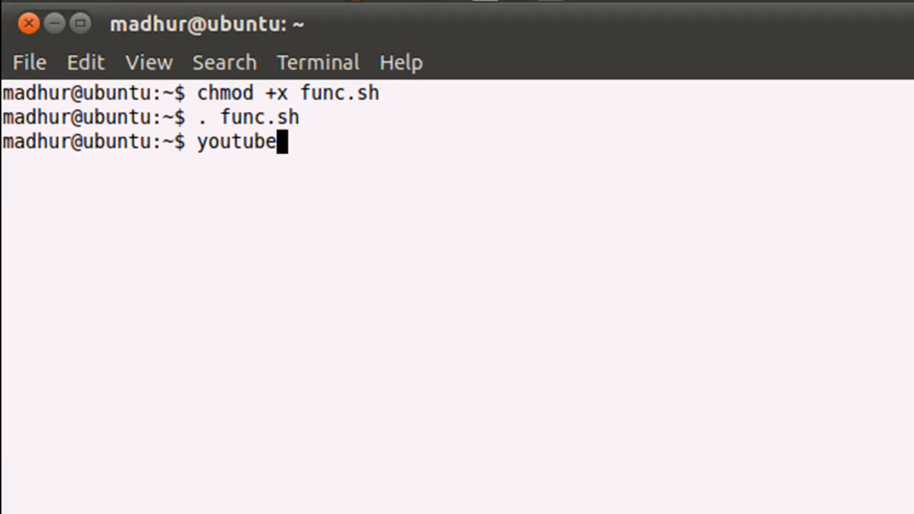
key(Return)
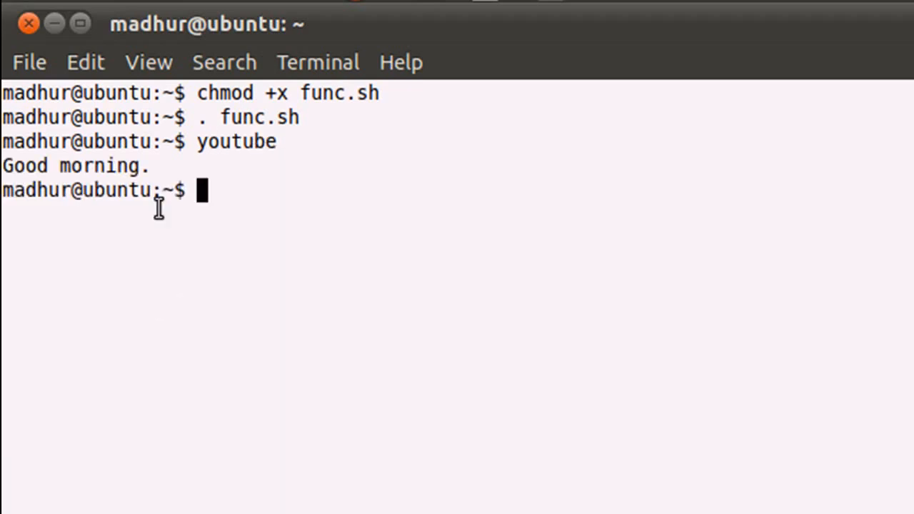
text(b)
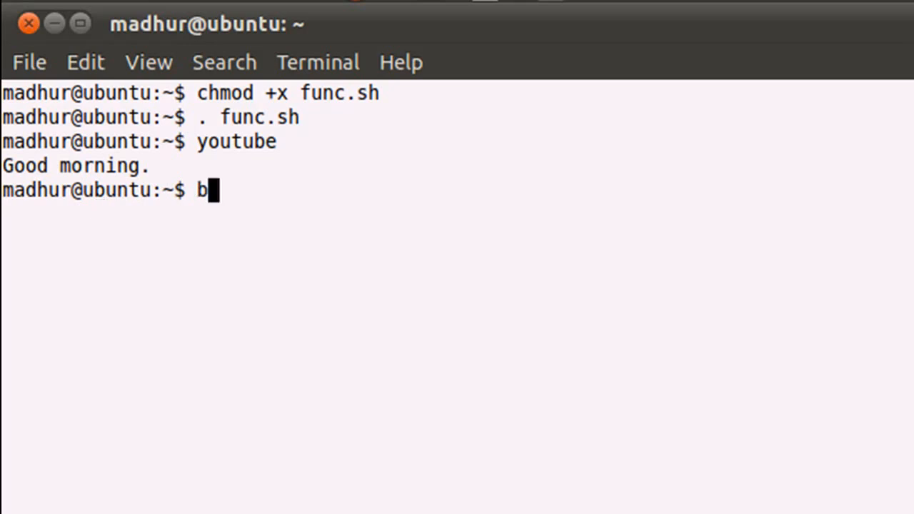
text(yebye)
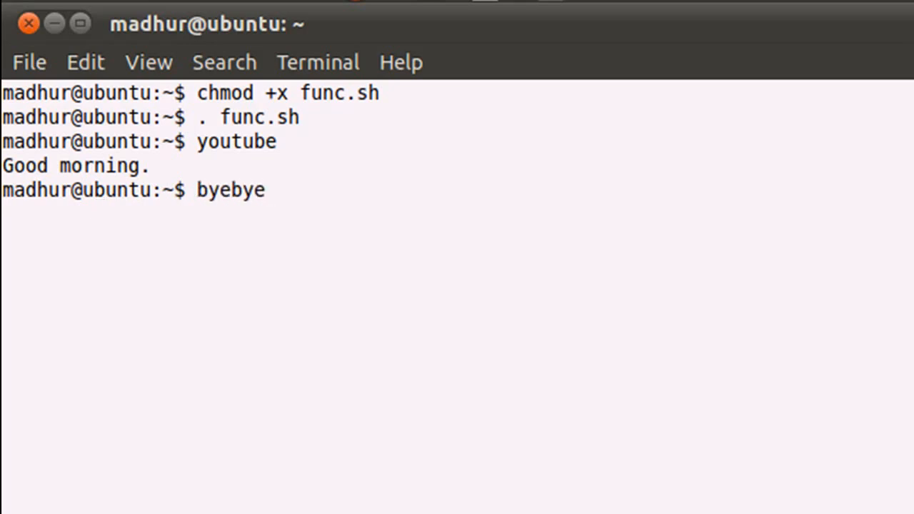
key(Return)
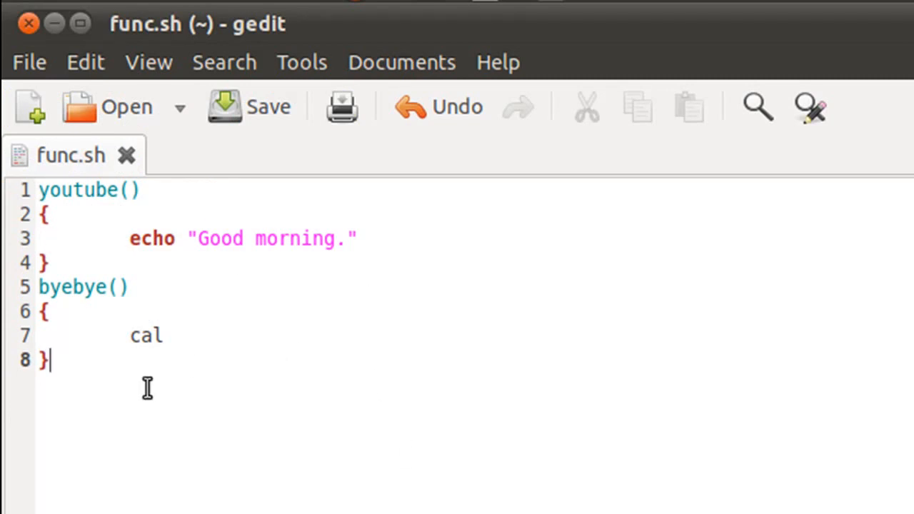
Step: Select all of func.sh to review both functions, then clear the selection
key(ctrl+a)
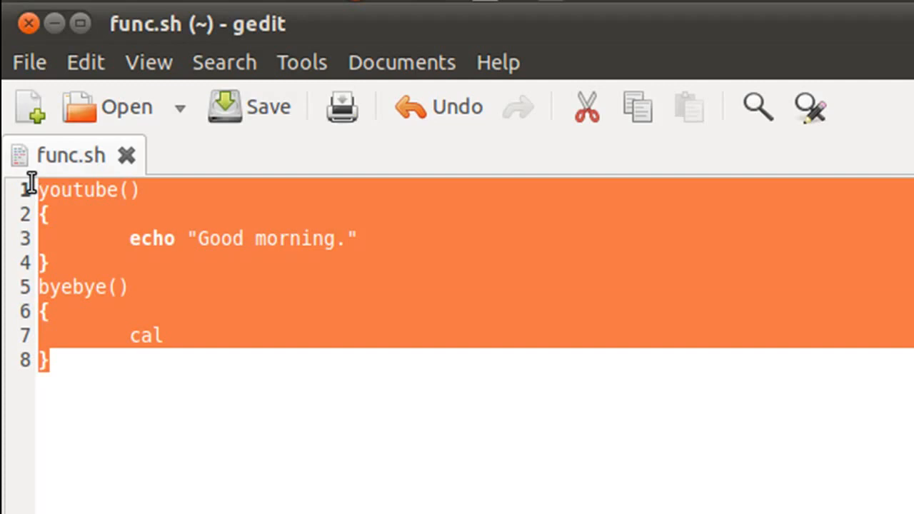
click(134, 439)
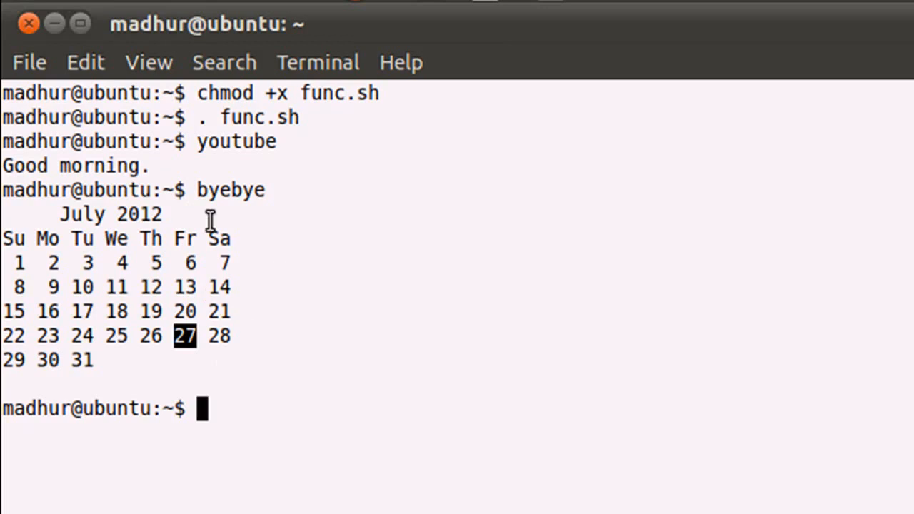
mouse_move(230, 369)
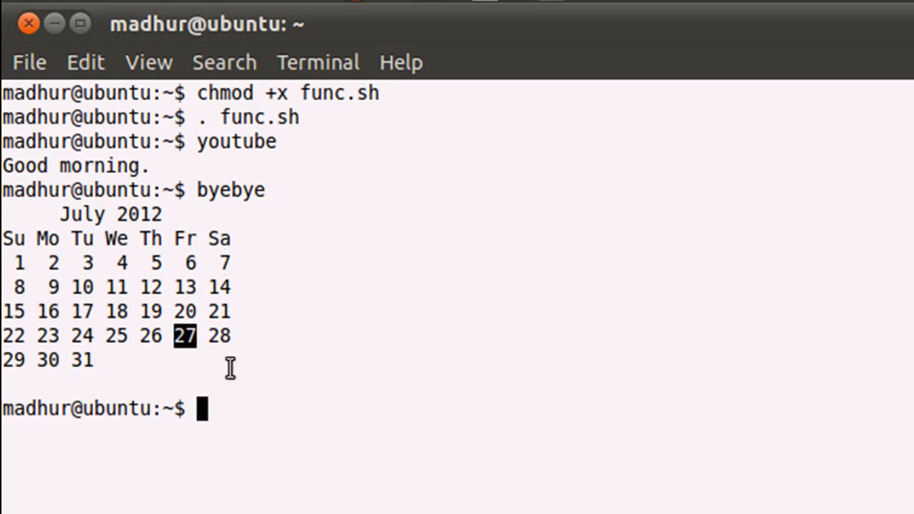
mouse_move(245, 420)
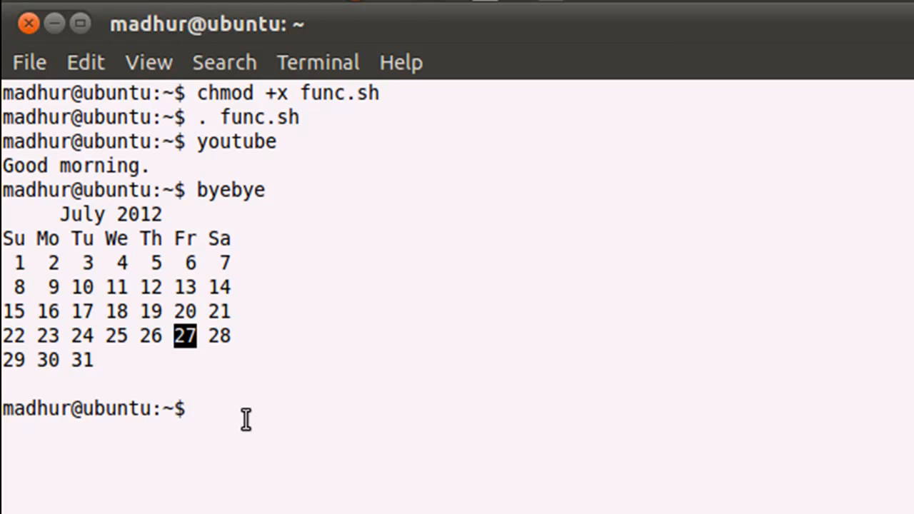
Step: Remove youtube with unset, then call youtube to confirm "command not found"
text(unse)
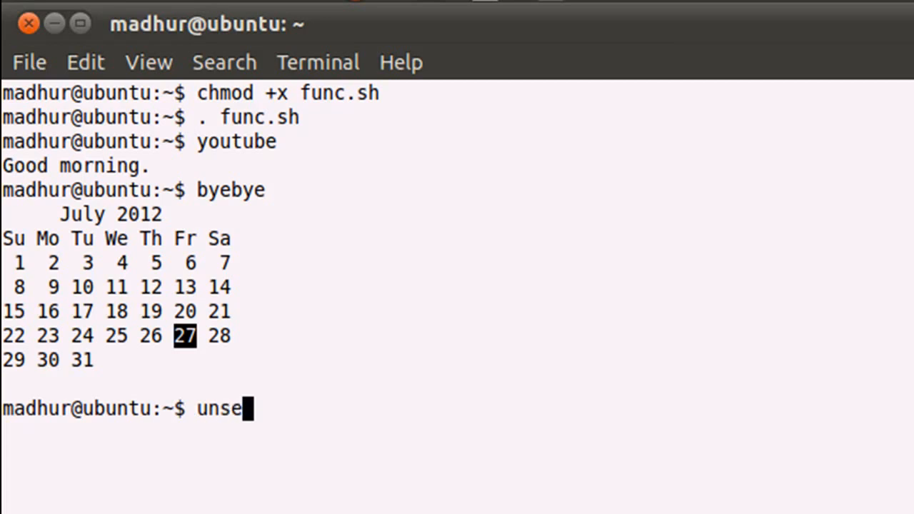
text(t)
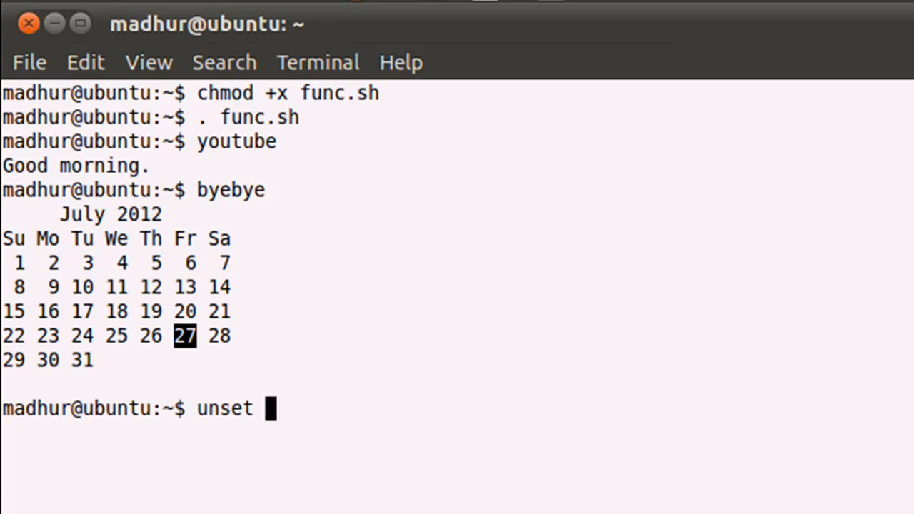
text(youtube)
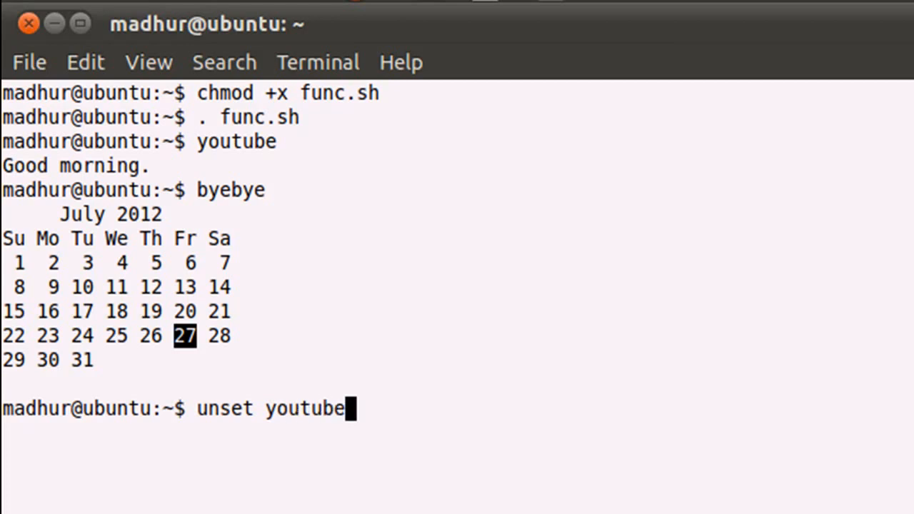
key(Return)
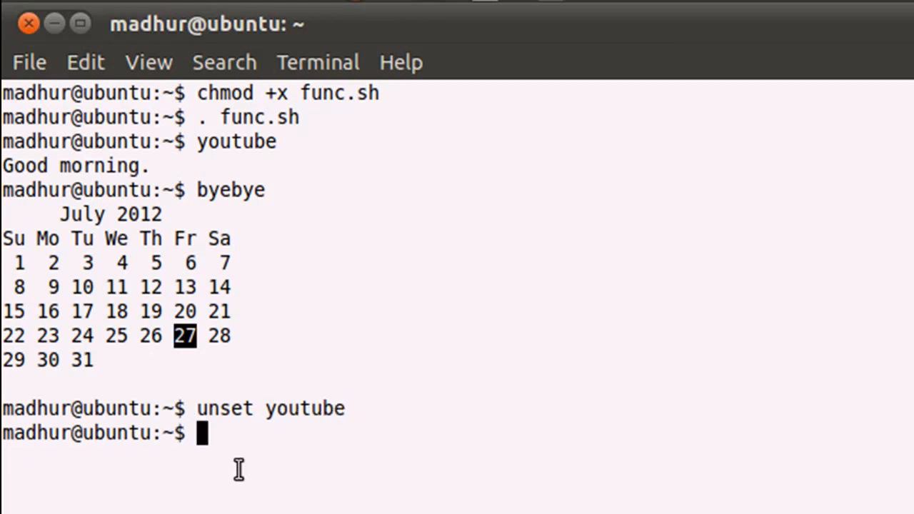
mouse_move(288, 425)
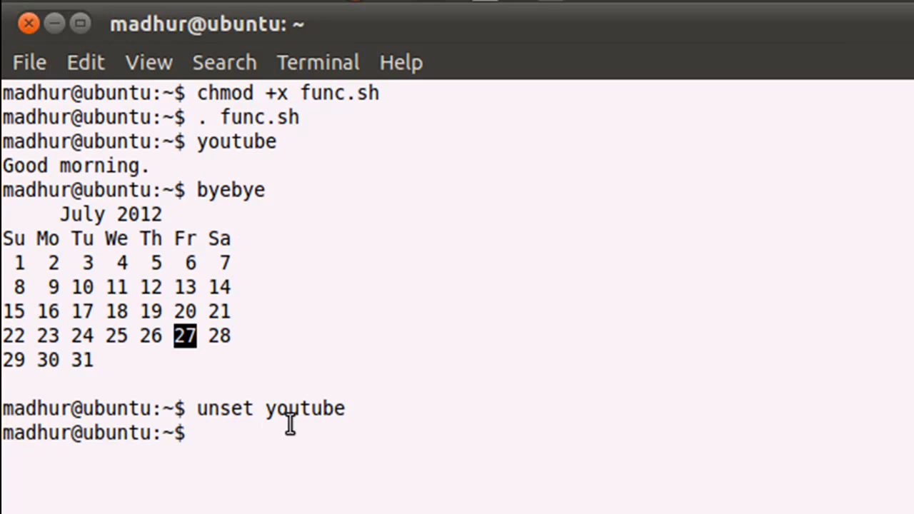
text(youtube)
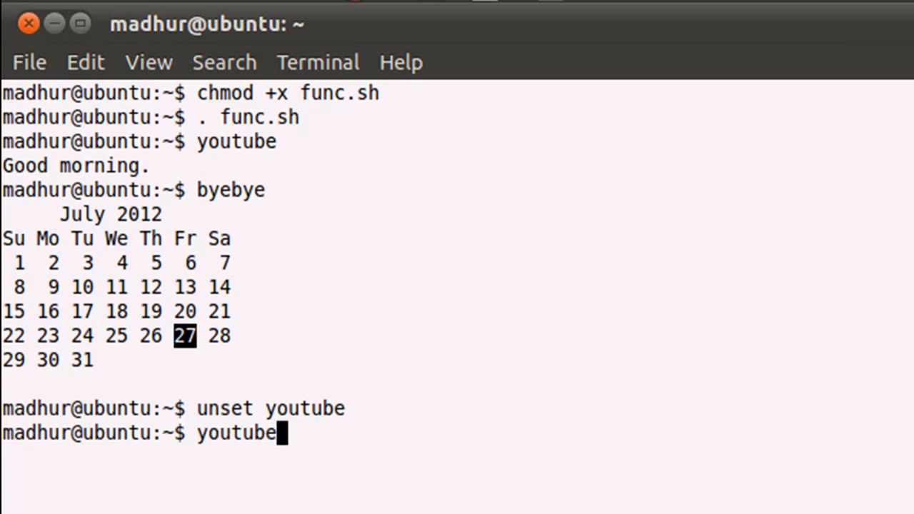
key(Return)
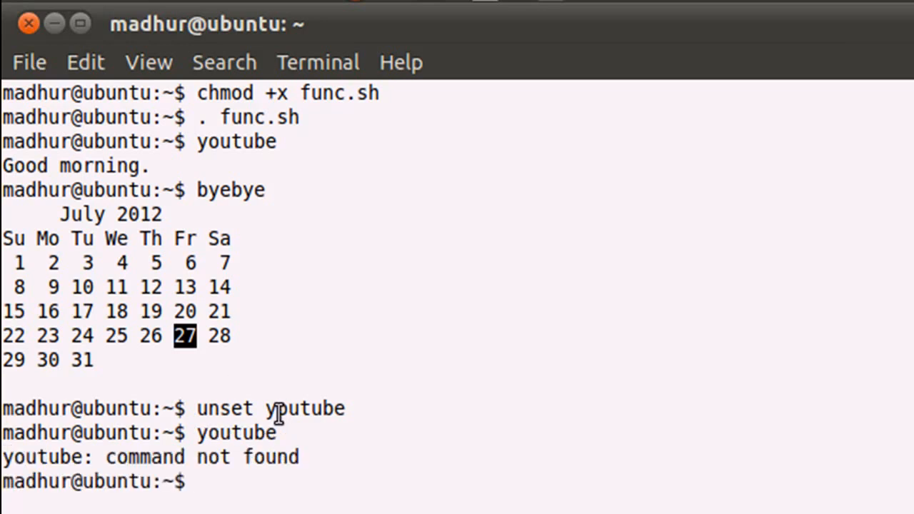